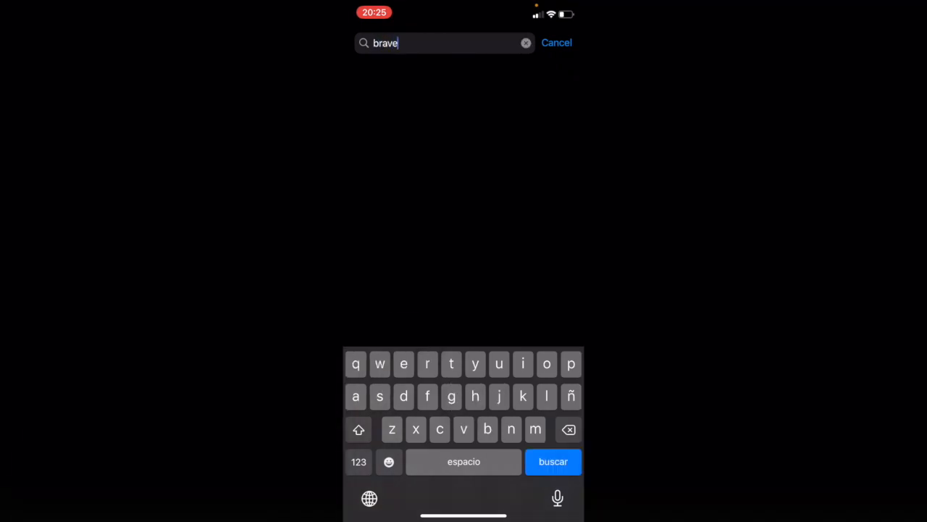
- Search the App Store for 'brave' and launch the installed Brave Private Browser
{"action": "left_click", "coordinate": [553, 461]}
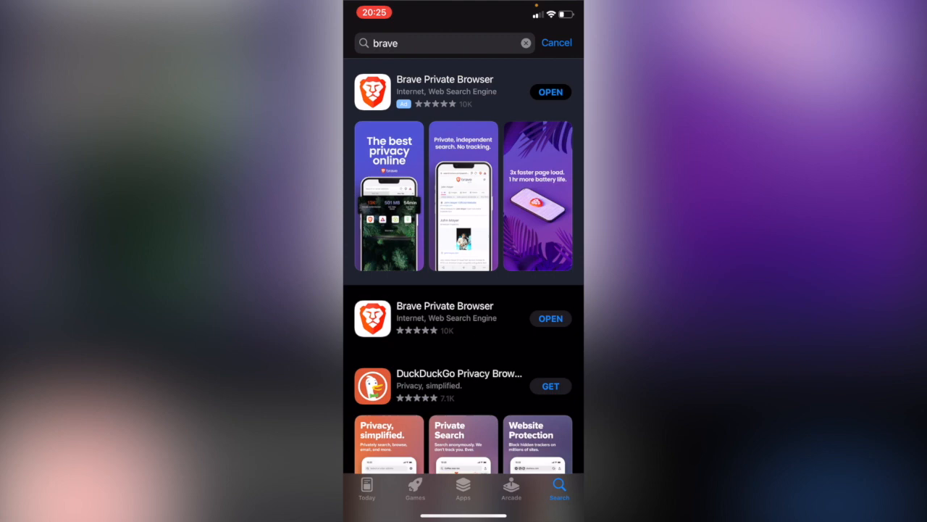
{"action": "left_click", "coordinate": [551, 91]}
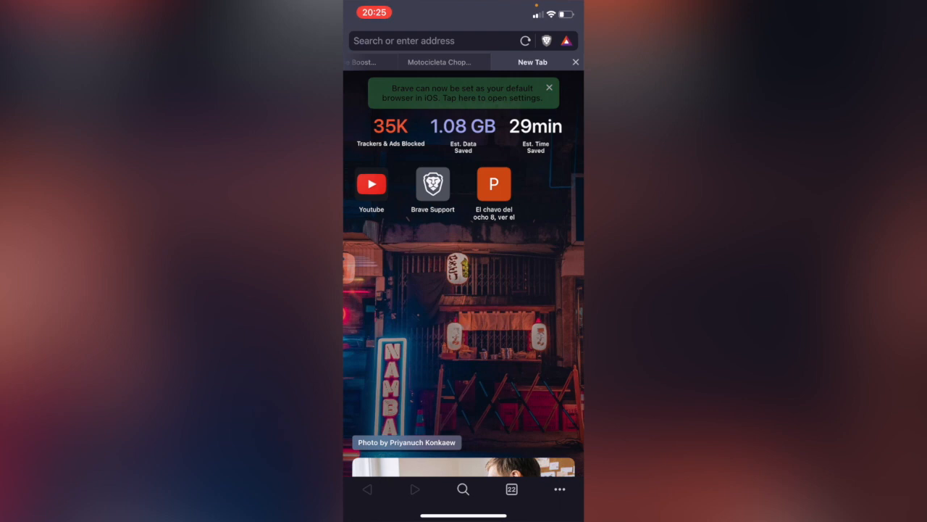
- Reach the Brave Wallet welcome screen via Wallet (Beta) in the Brave Features menu
{"action": "left_click", "coordinate": [566, 41]}
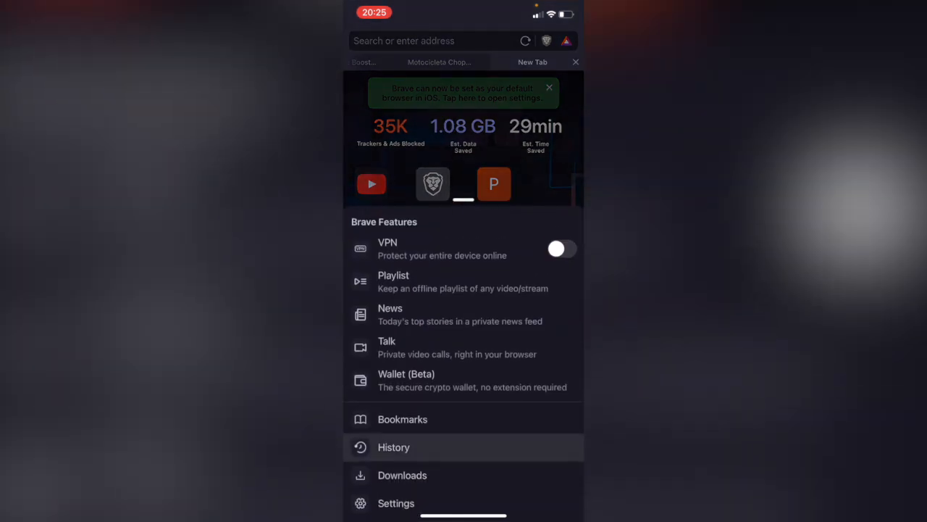
{"action": "scroll", "scroll_direction": "up", "scroll_amount": 3}
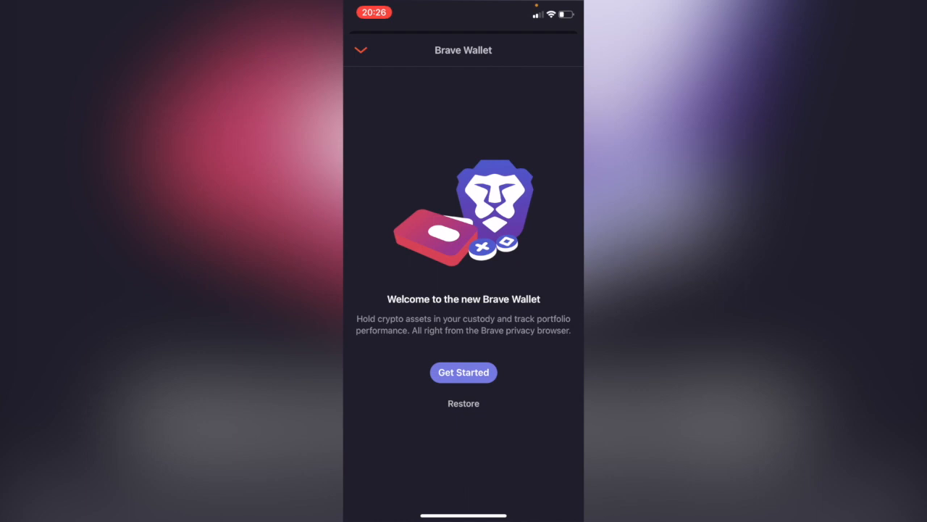
- Start a new wallet and set its password, continuing to the backup page
{"action": "left_click", "coordinate": [463, 371]}
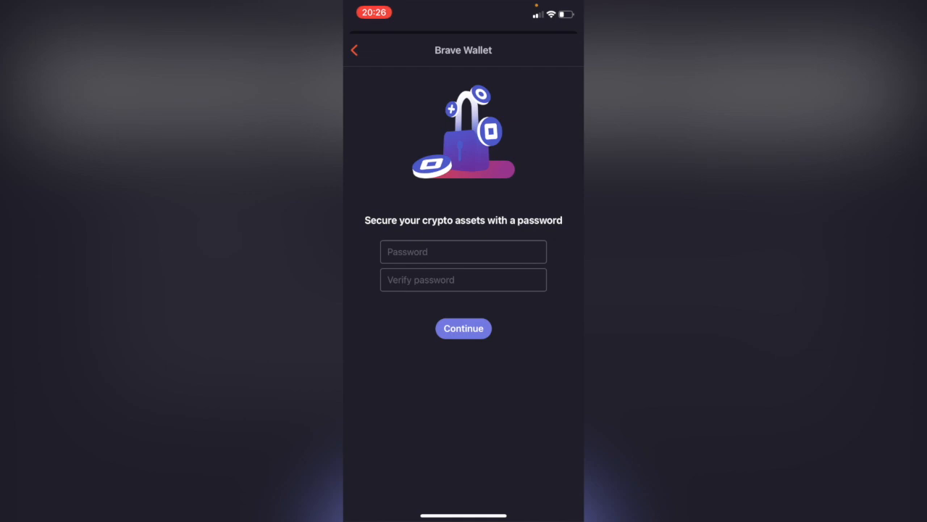
{"action": "left_click", "coordinate": [464, 253]}
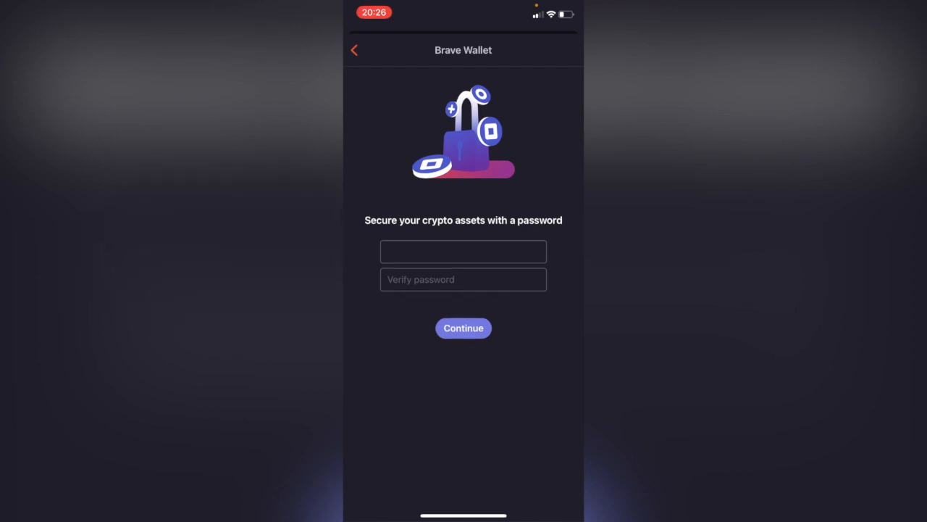
{"action": "left_click", "coordinate": [464, 327]}
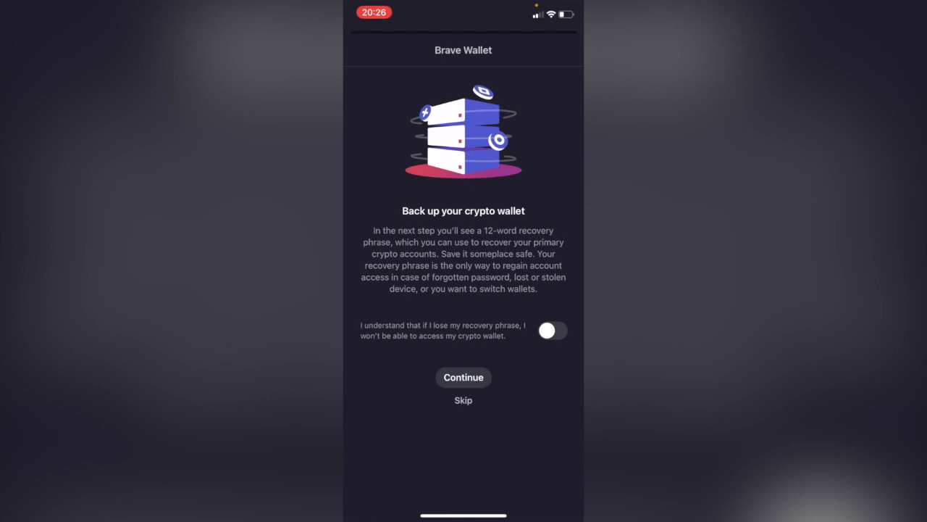
- Acknowledge the recovery warning and skip phrase verification, landing on the US$0.00 portfolio
{"action": "left_click", "coordinate": [553, 330]}
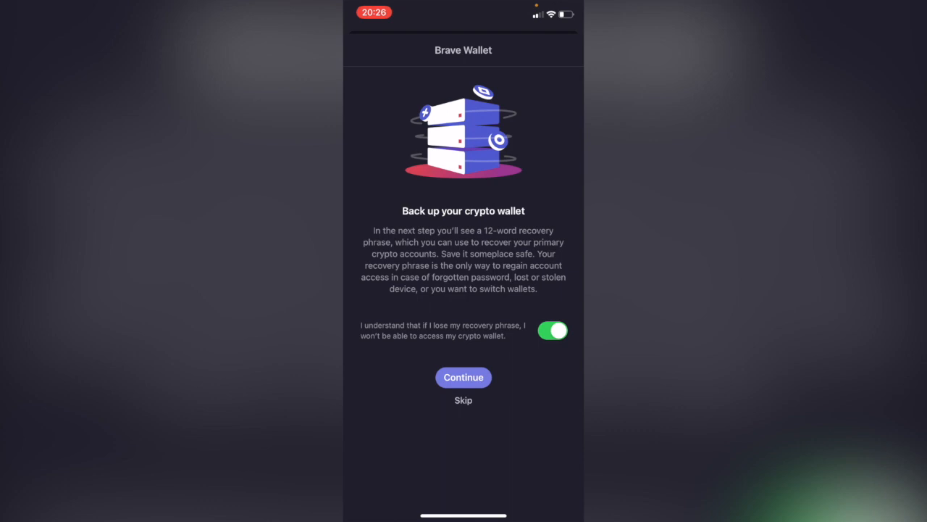
{"action": "left_click", "coordinate": [463, 377]}
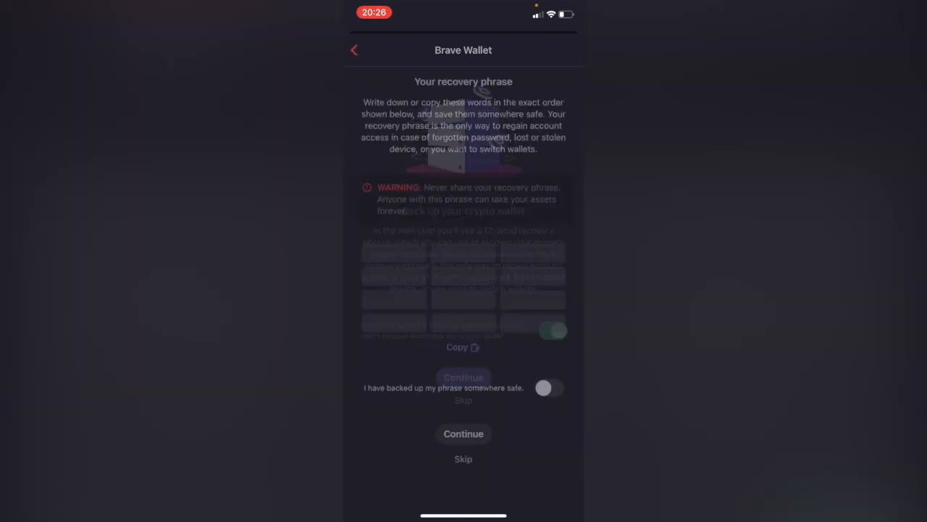
{"action": "left_click", "coordinate": [464, 433]}
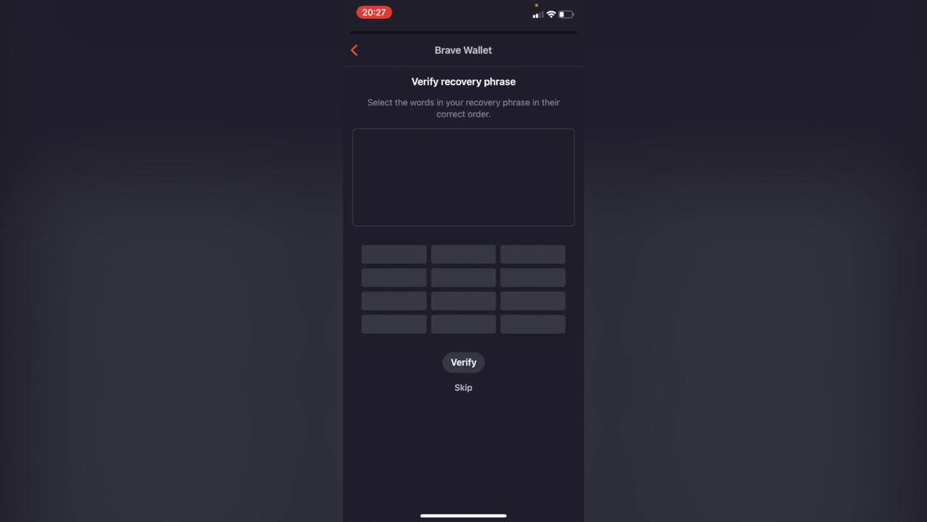
{"action": "left_click", "coordinate": [464, 387]}
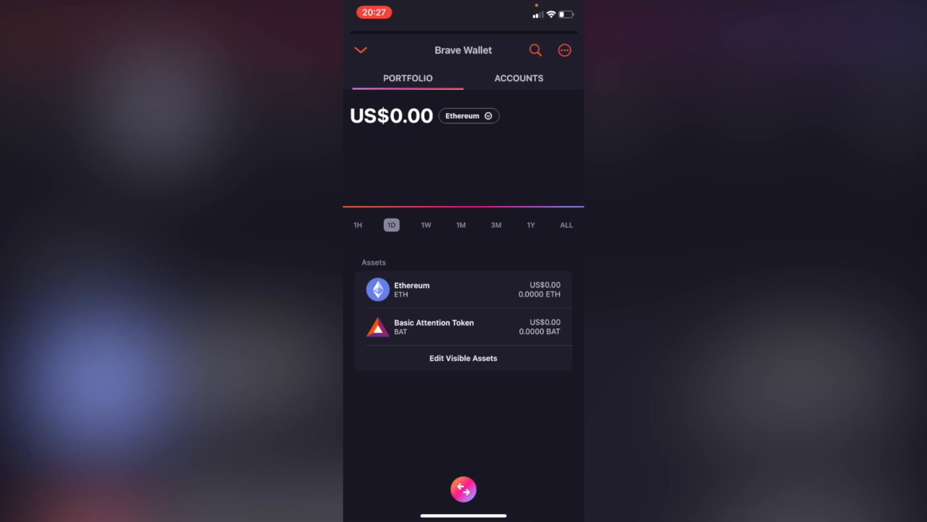
- Set the wallet's Automatically Lock After to 30 minutes and return to the portfolio
{"action": "left_click", "coordinate": [565, 49]}
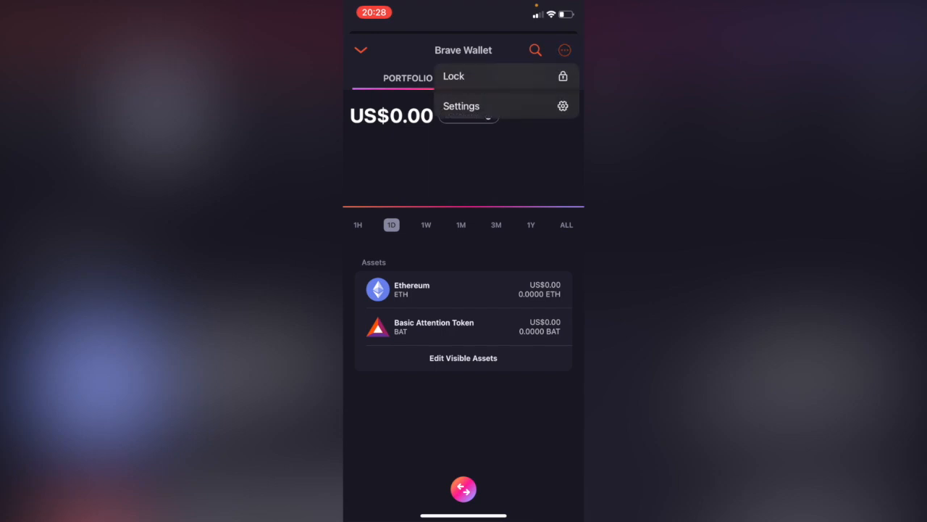
{"action": "left_click", "coordinate": [460, 106]}
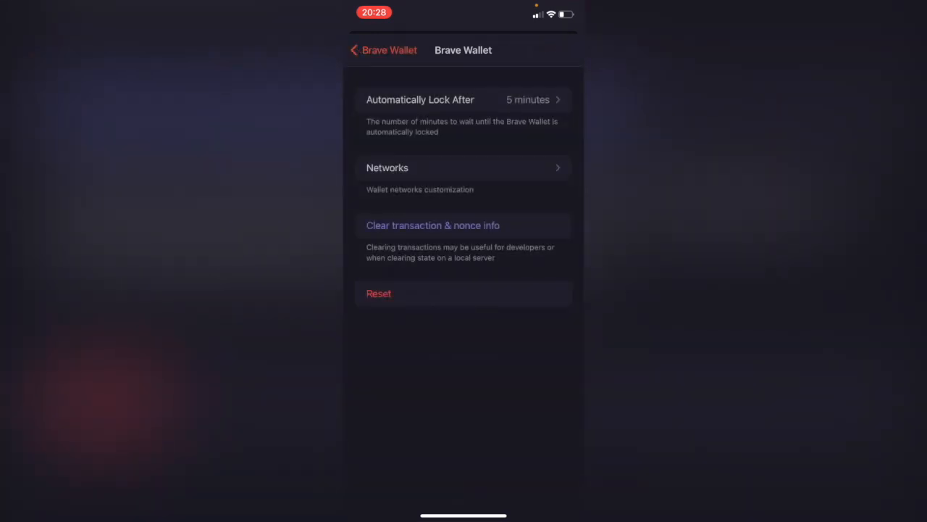
{"action": "left_click", "coordinate": [464, 168]}
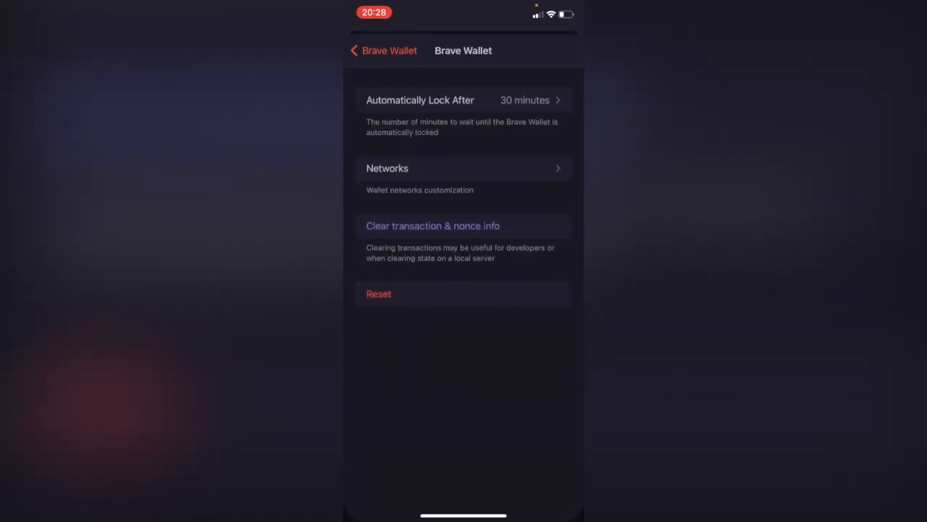
{"action": "left_click", "coordinate": [355, 50]}
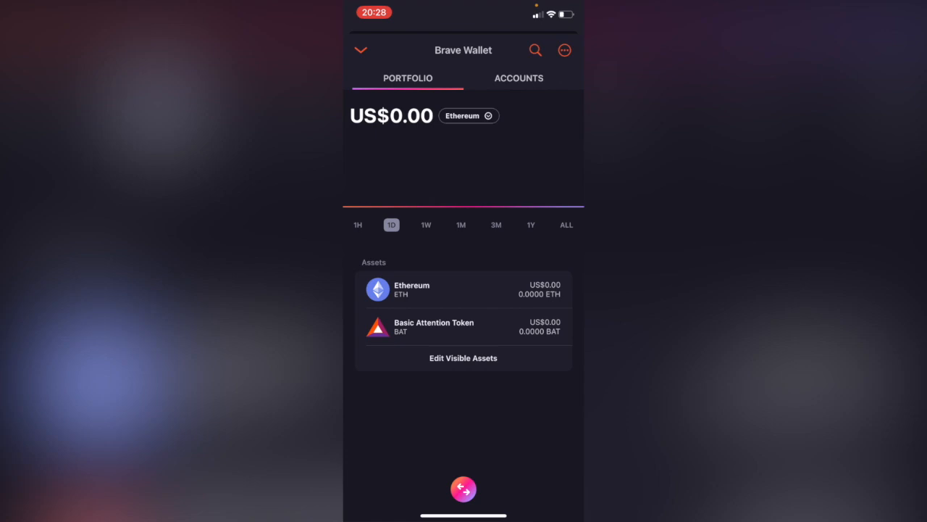